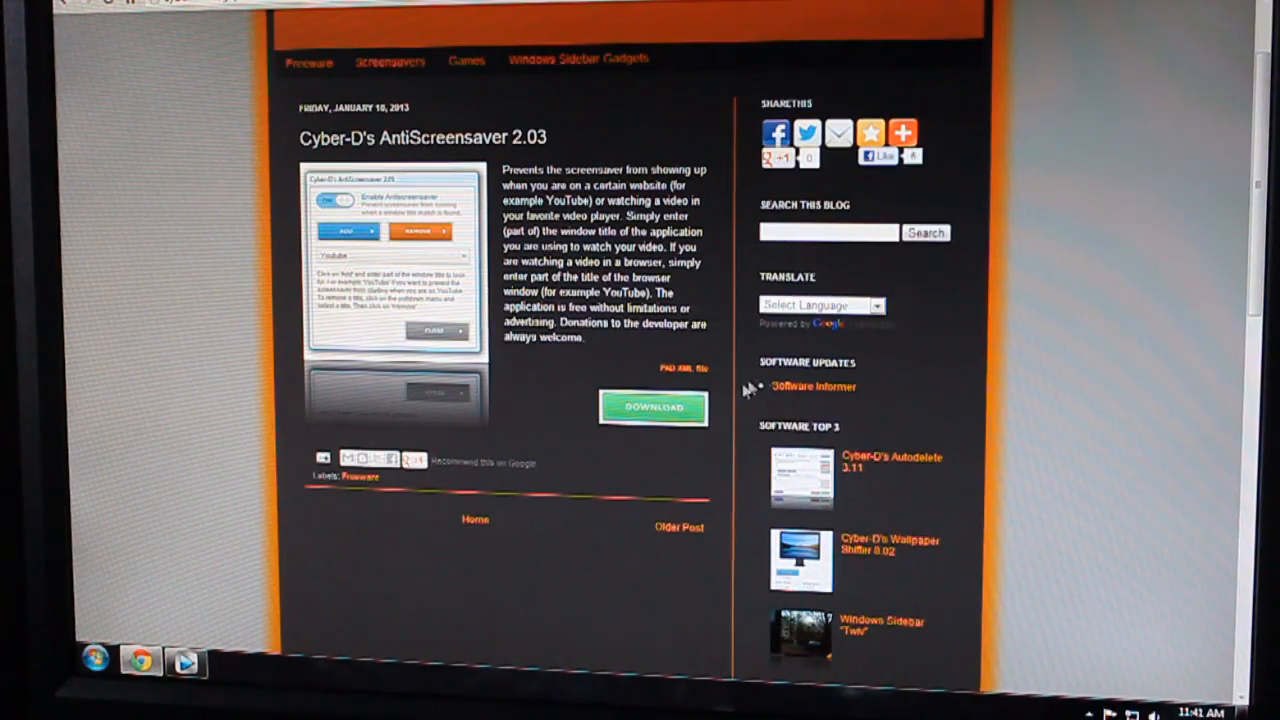
# - Download the AntiScreensaver 2.03 installer from the Cyber-D blog post in Chrome
pyautogui.click(652, 408)
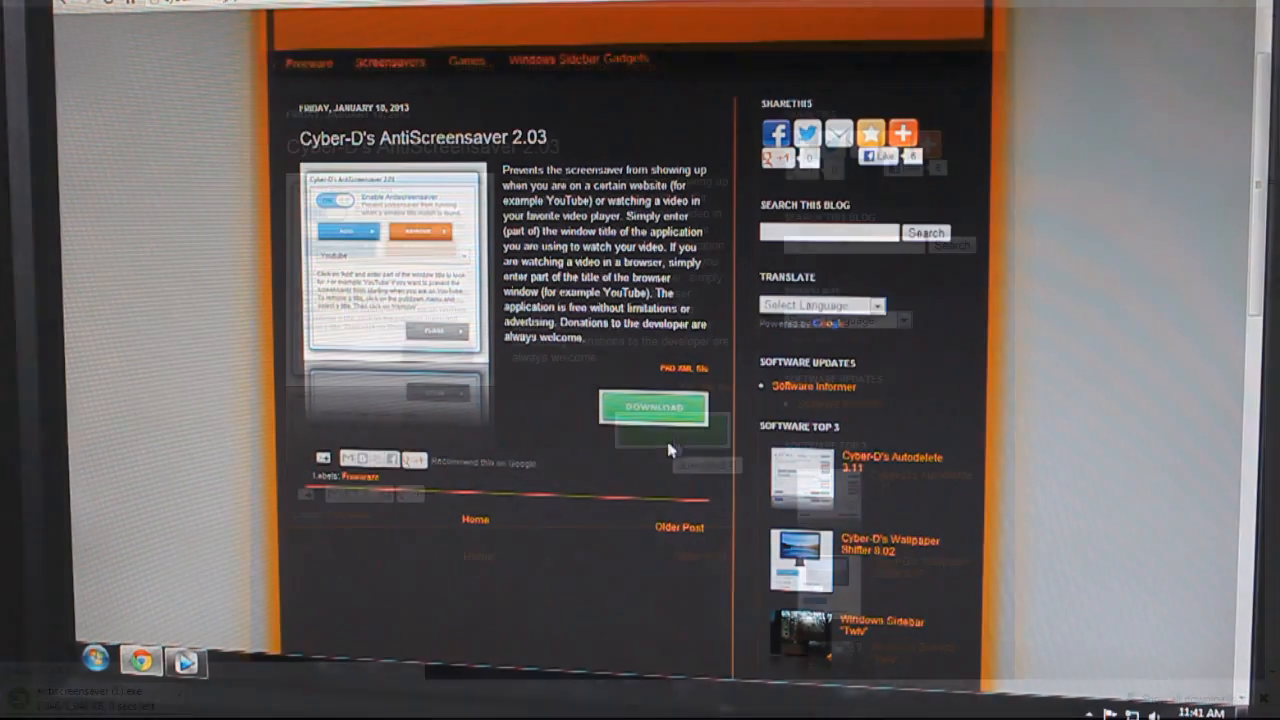
pyautogui.click(652, 408)
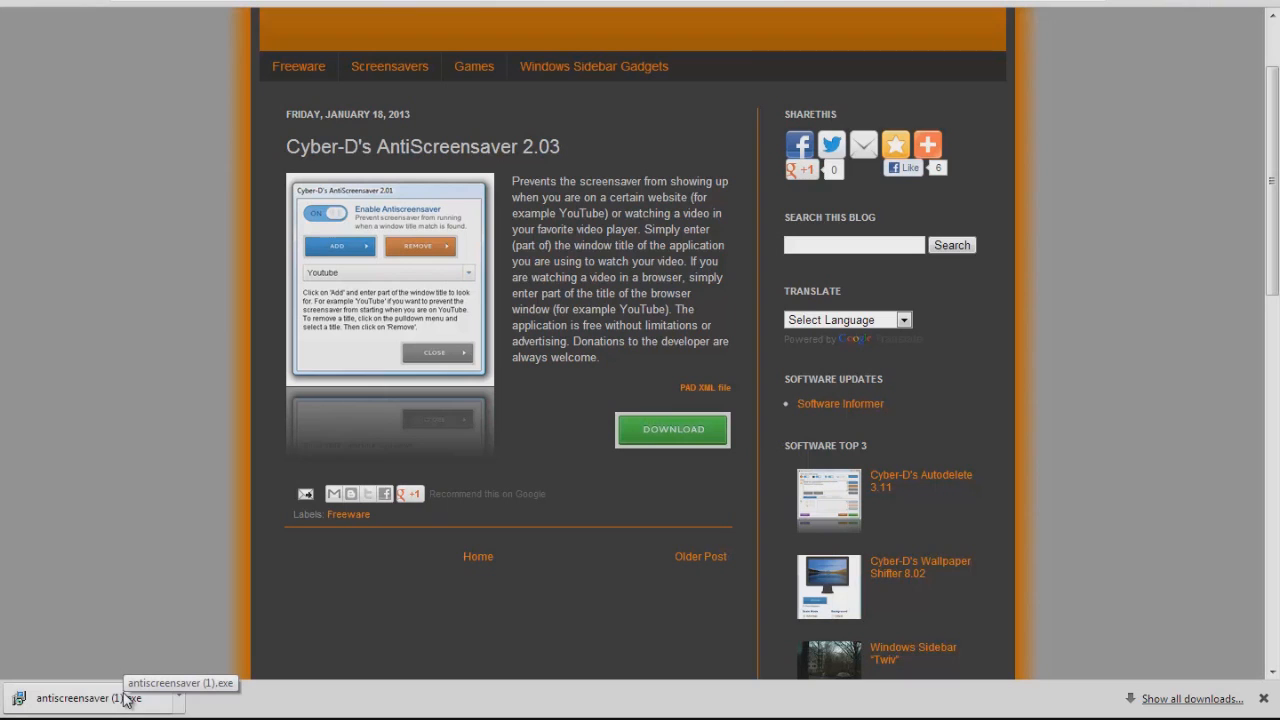
# - Run the downloaded installer, allow the security warning, and complete the setup wizard
pyautogui.click(84, 698)
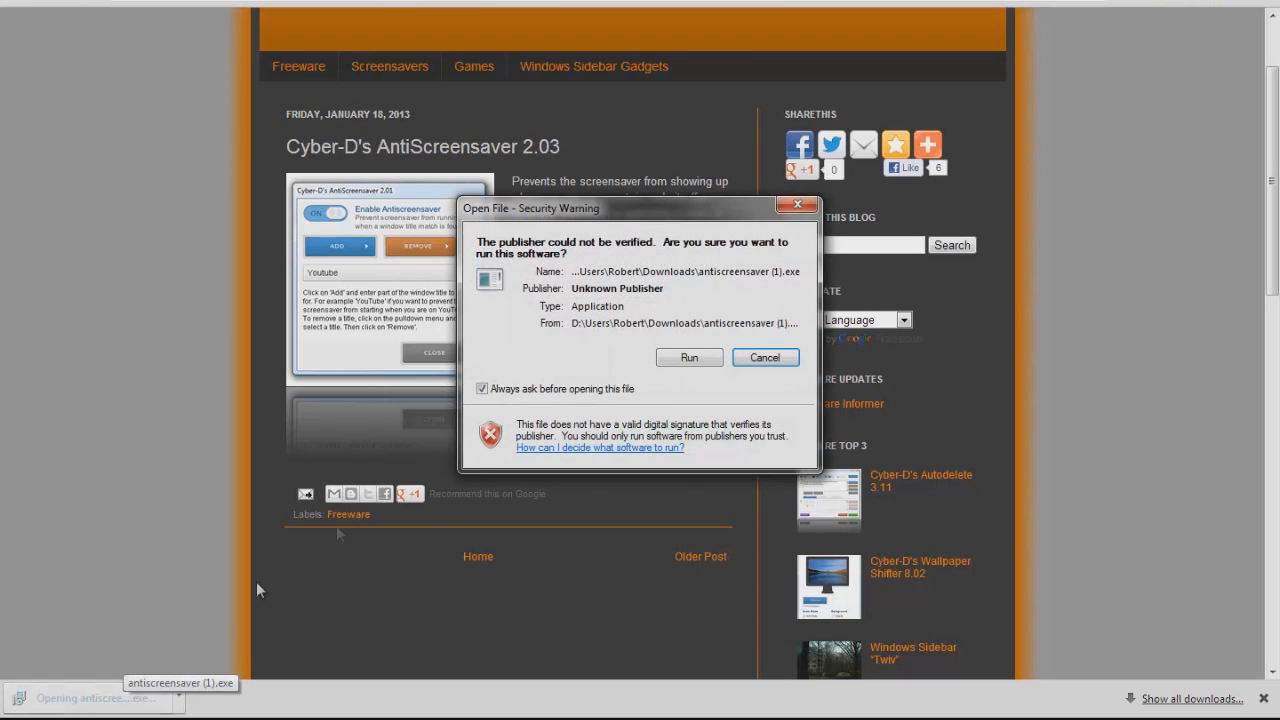
pyautogui.click(688, 356)
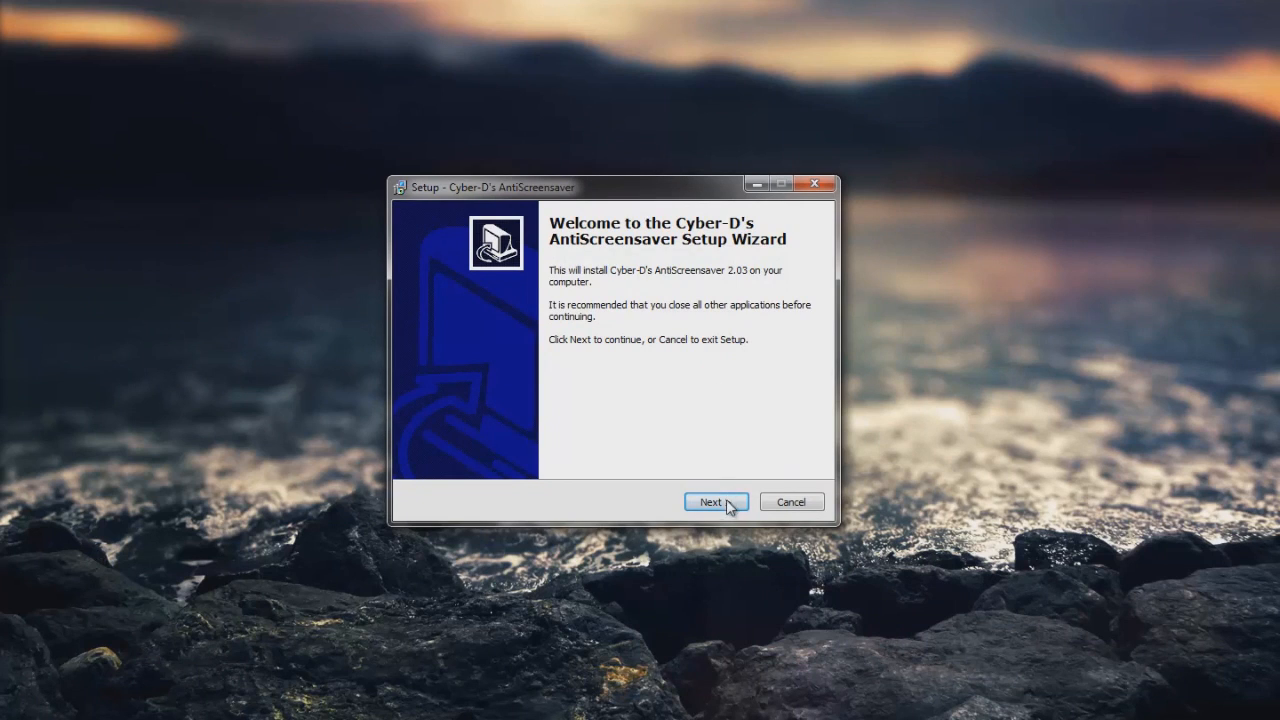
pyautogui.click(716, 500)
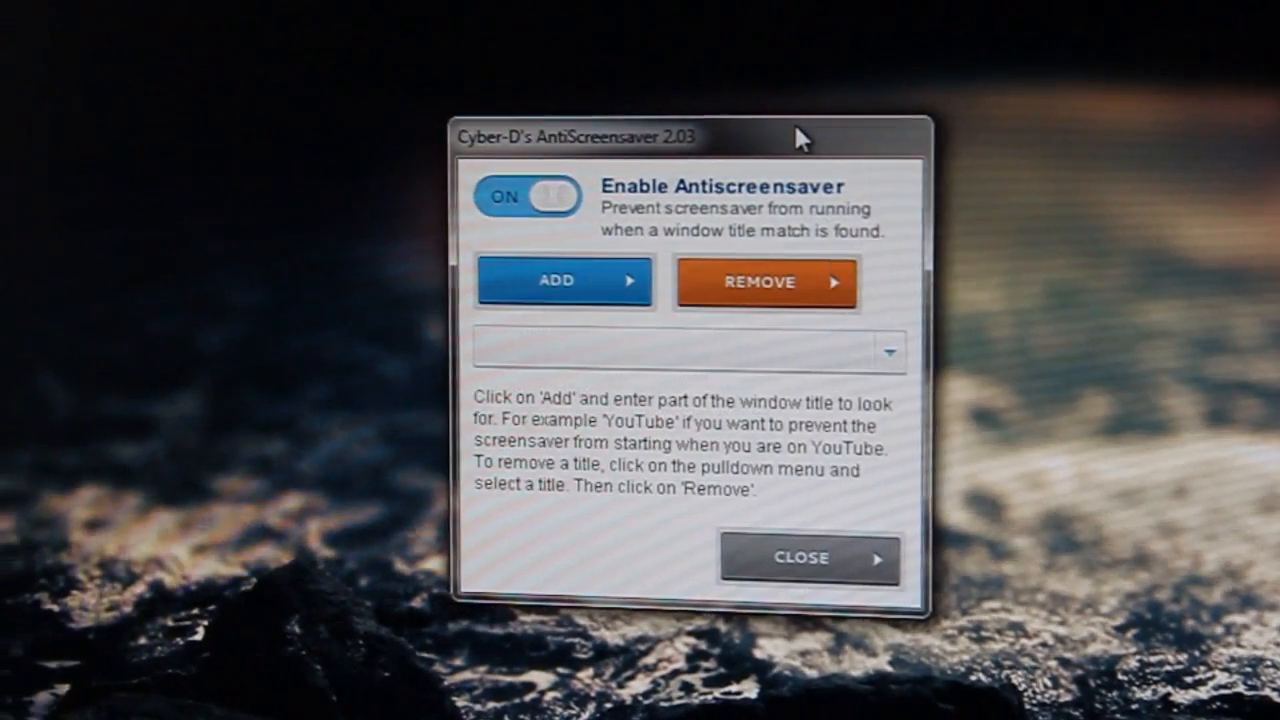
# - Toggle protection off and on, then start adding a window title to watch for
pyautogui.click(528, 196)
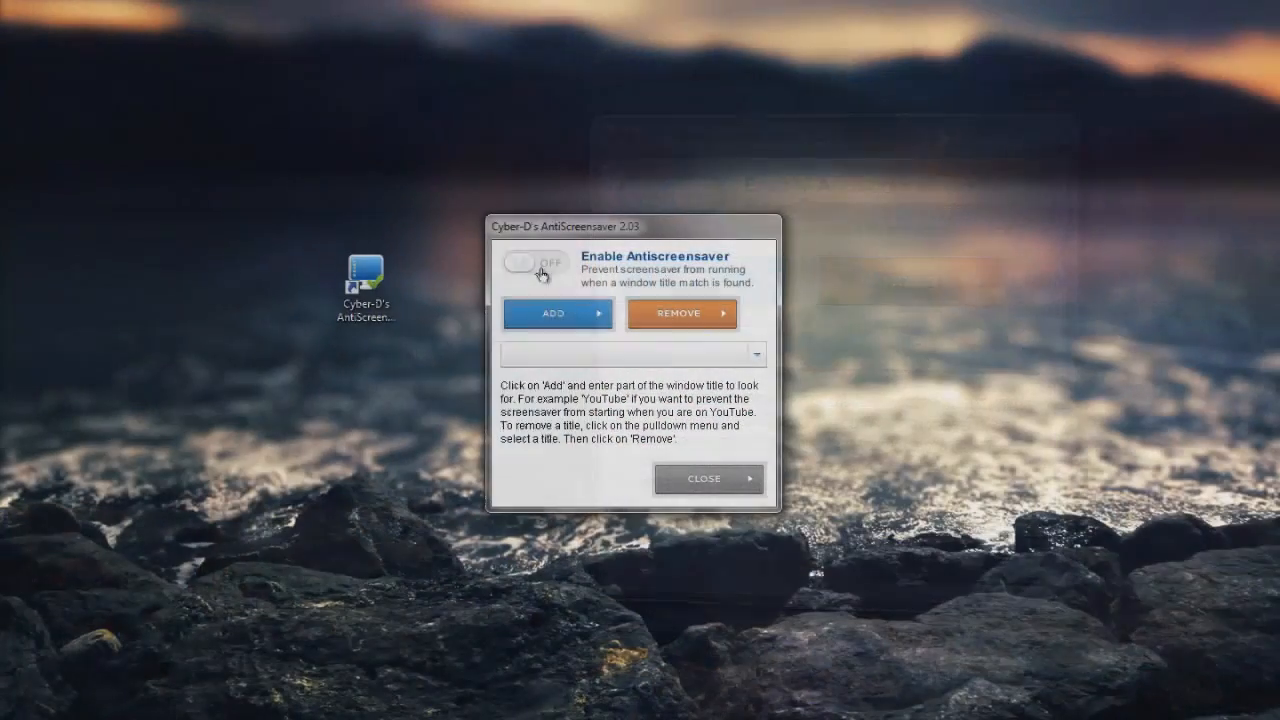
pyautogui.click(536, 262)
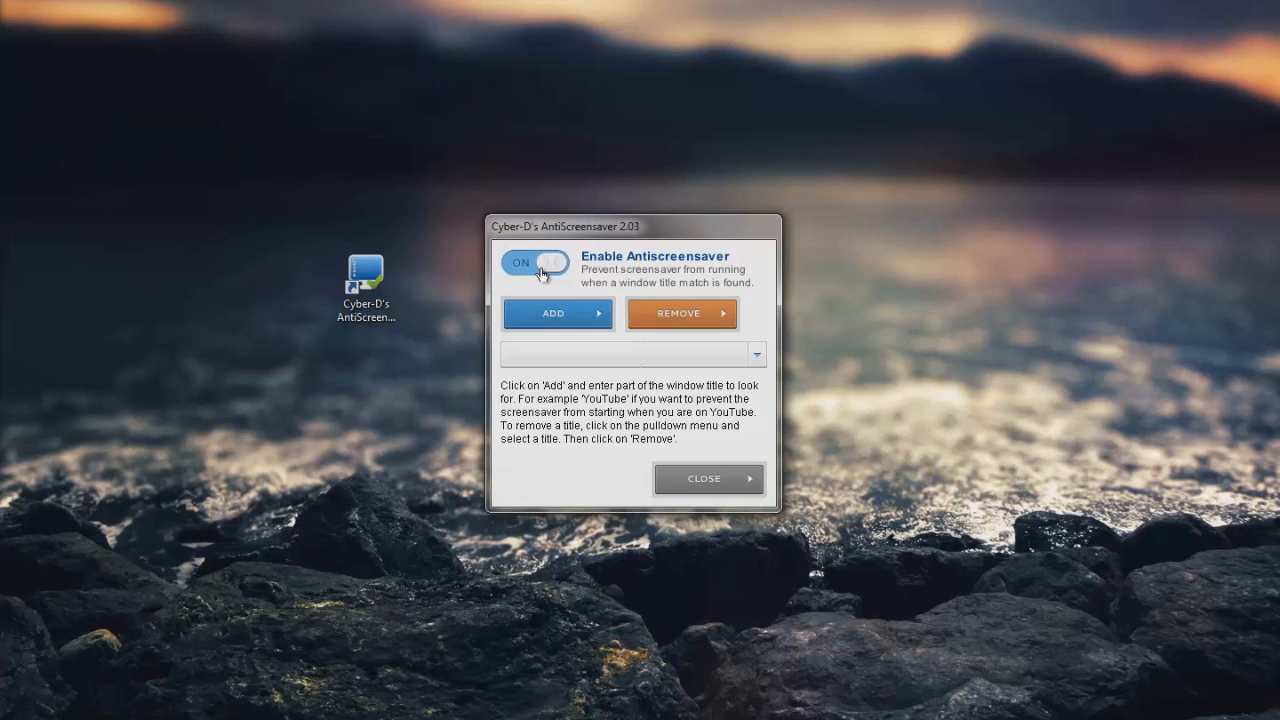
pyautogui.click(556, 312)
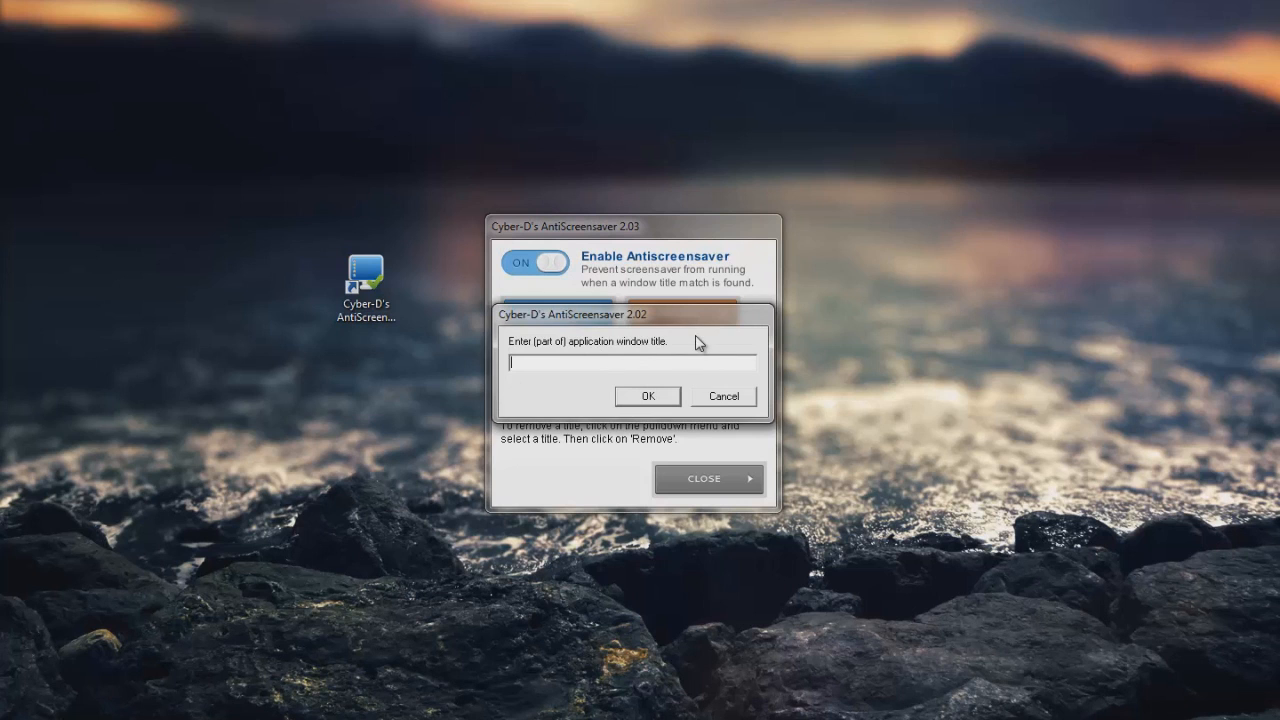
# - Save 'vegas' as a watched window title that blocks the screensaver
pyautogui.write('vegas')
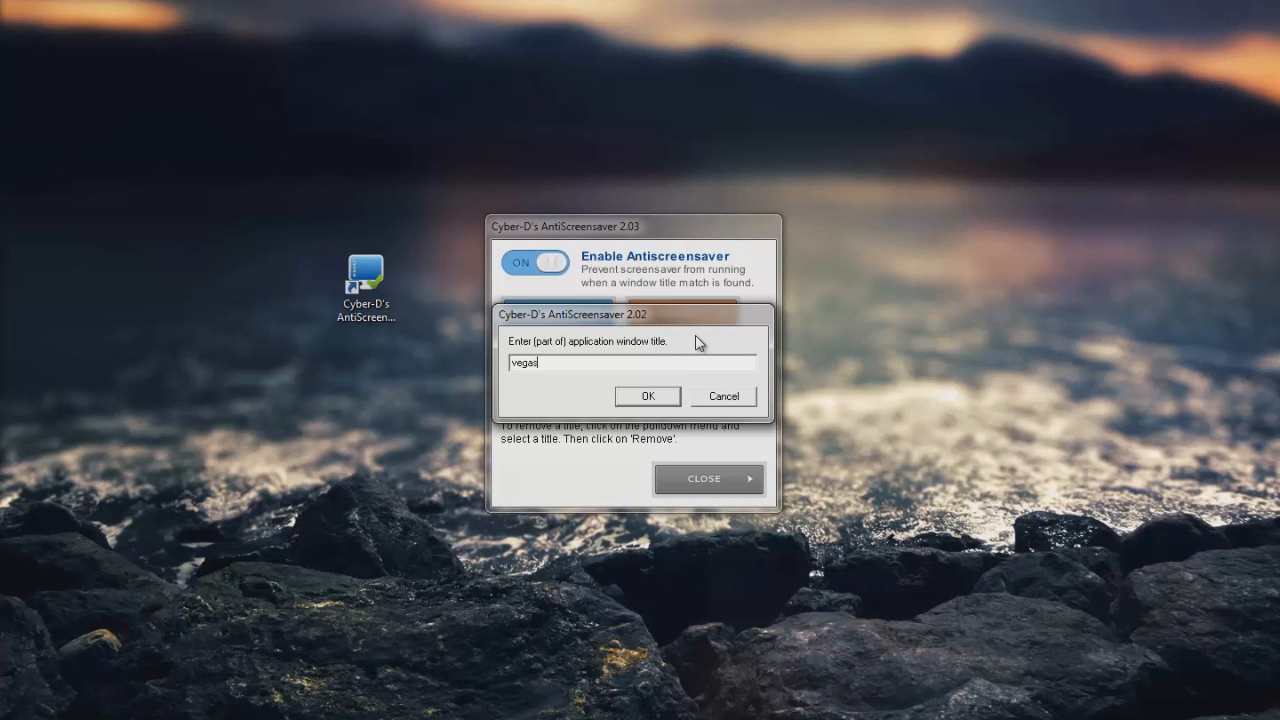
pyautogui.click(648, 396)
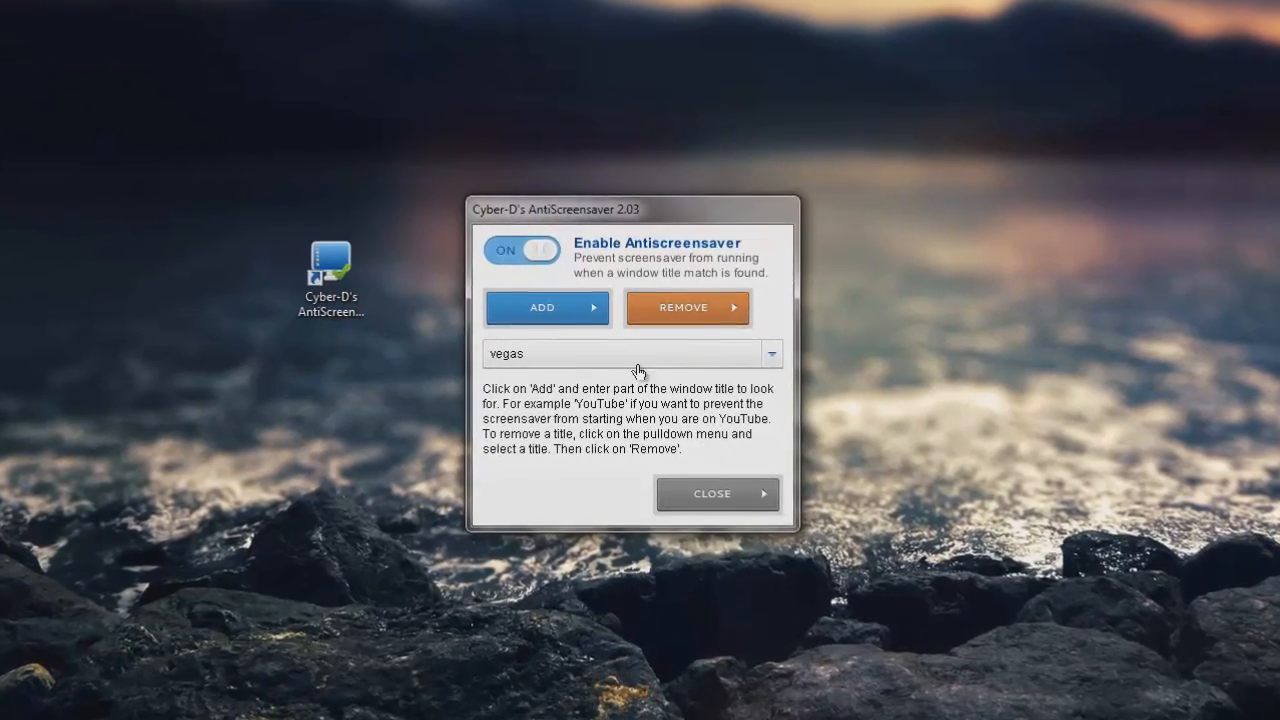
# - Select 'vegas' from the saved titles and remove it, confirming with Yes
pyautogui.click(520, 250)
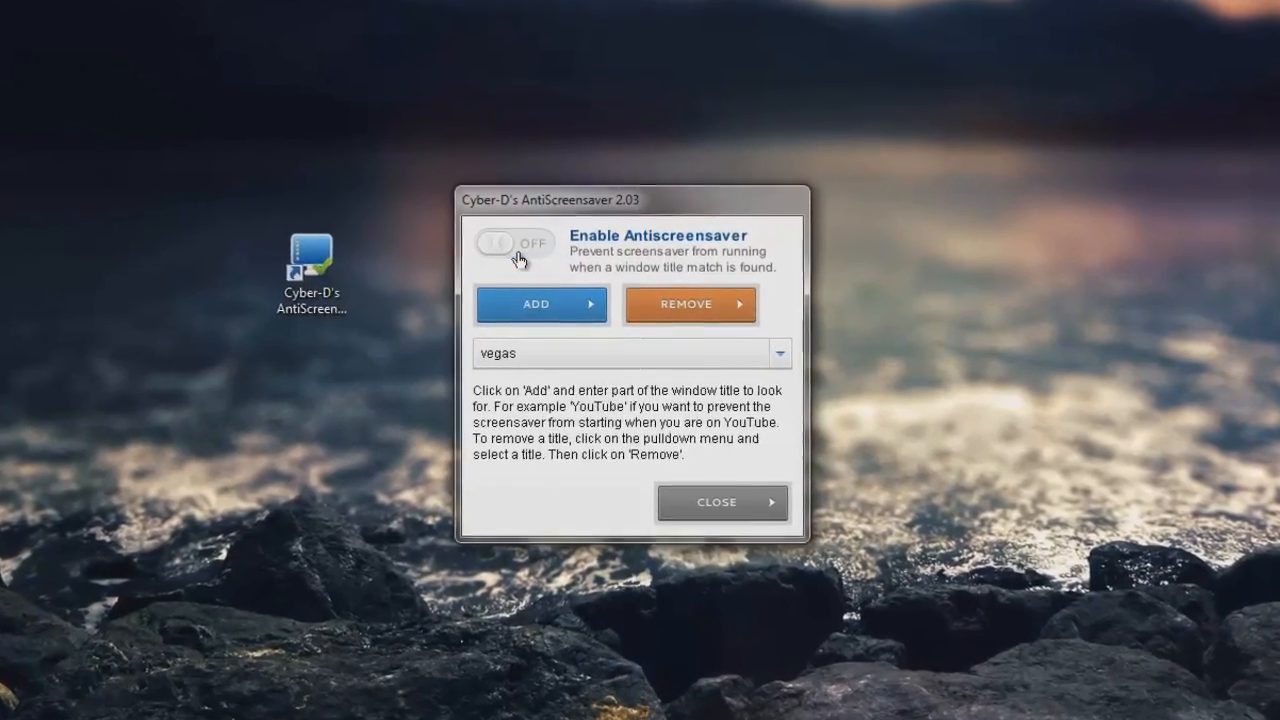
pyautogui.click(512, 244)
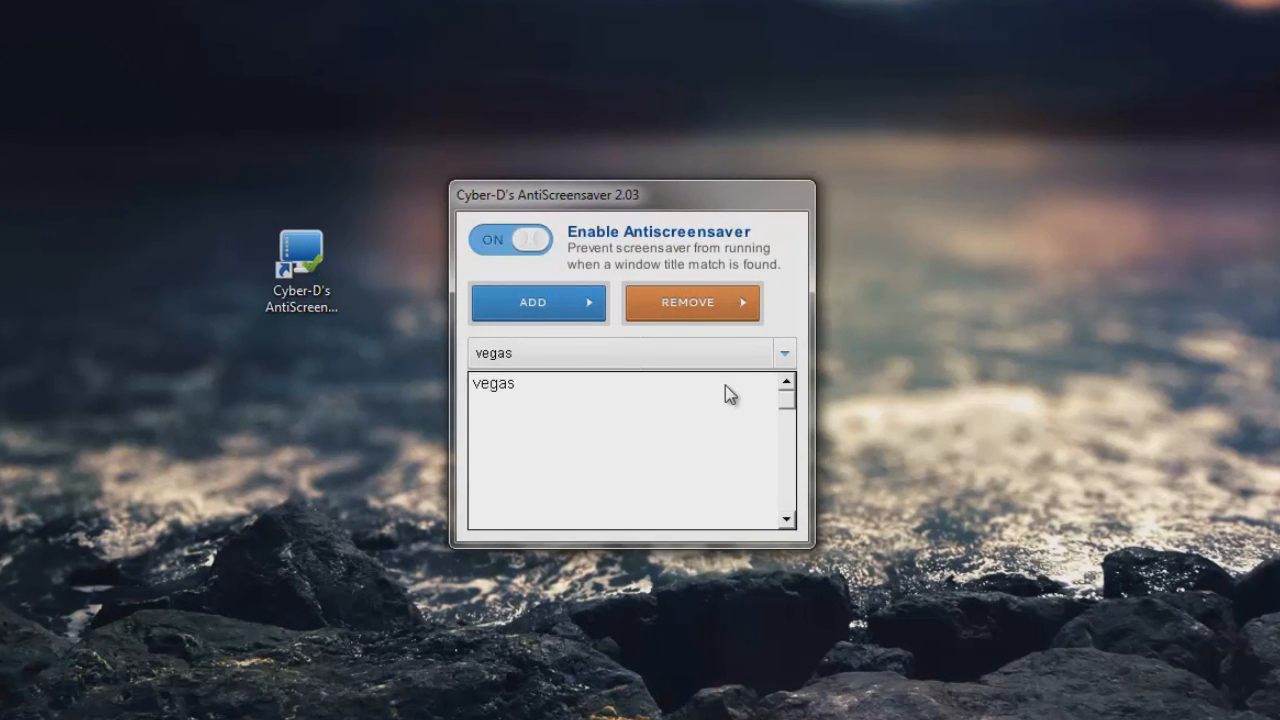
pyautogui.click(692, 302)
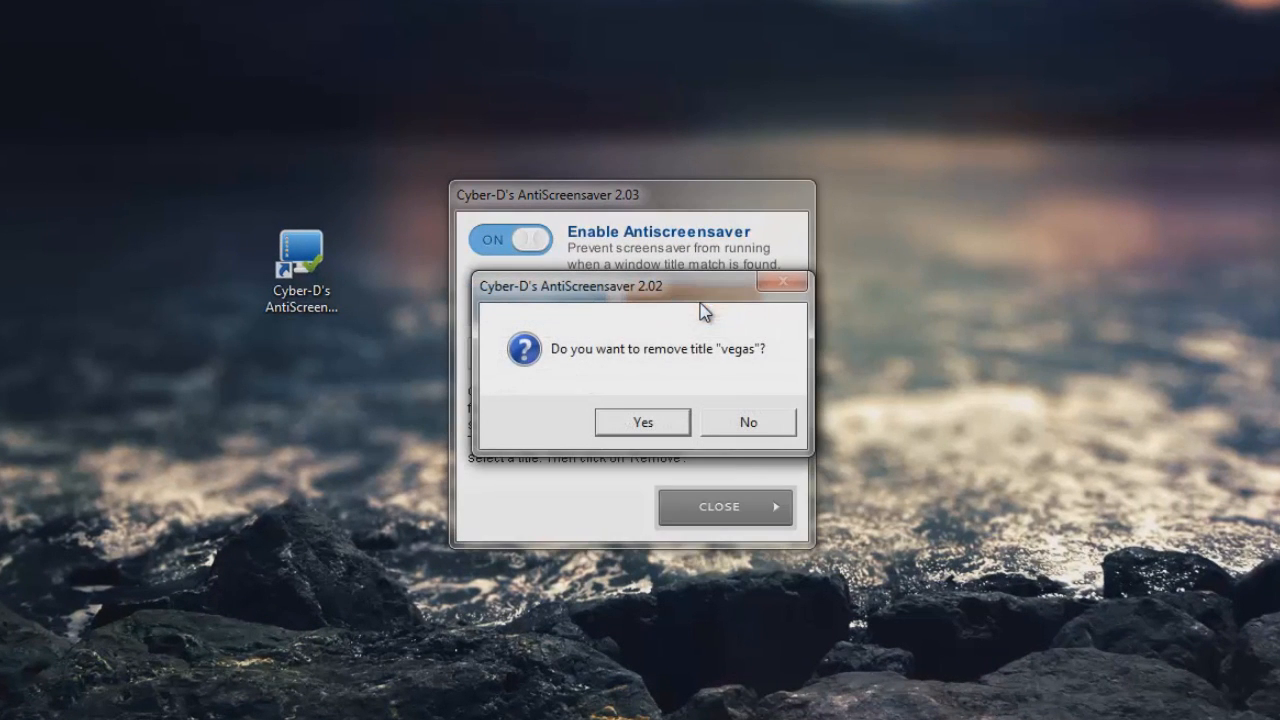
pyautogui.click(640, 420)
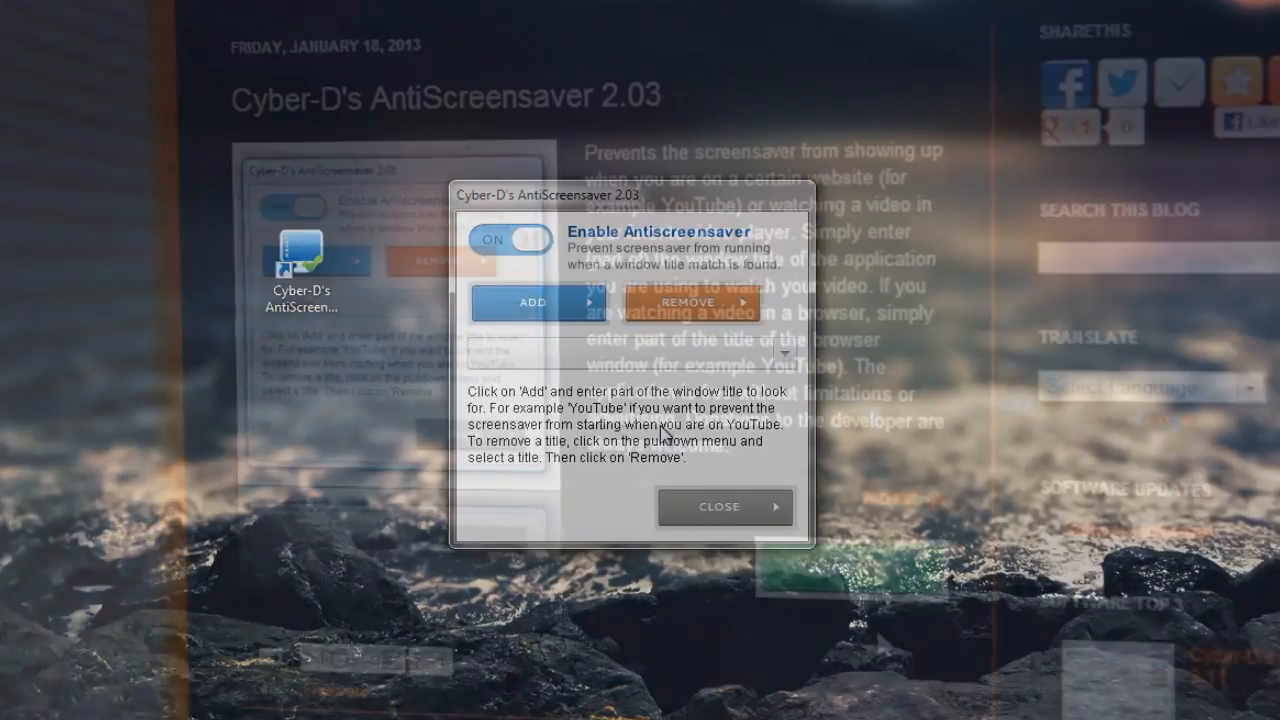
# - Close the AntiScreensaver window and bring up its tray icon menu to exit
pyautogui.click(724, 506)
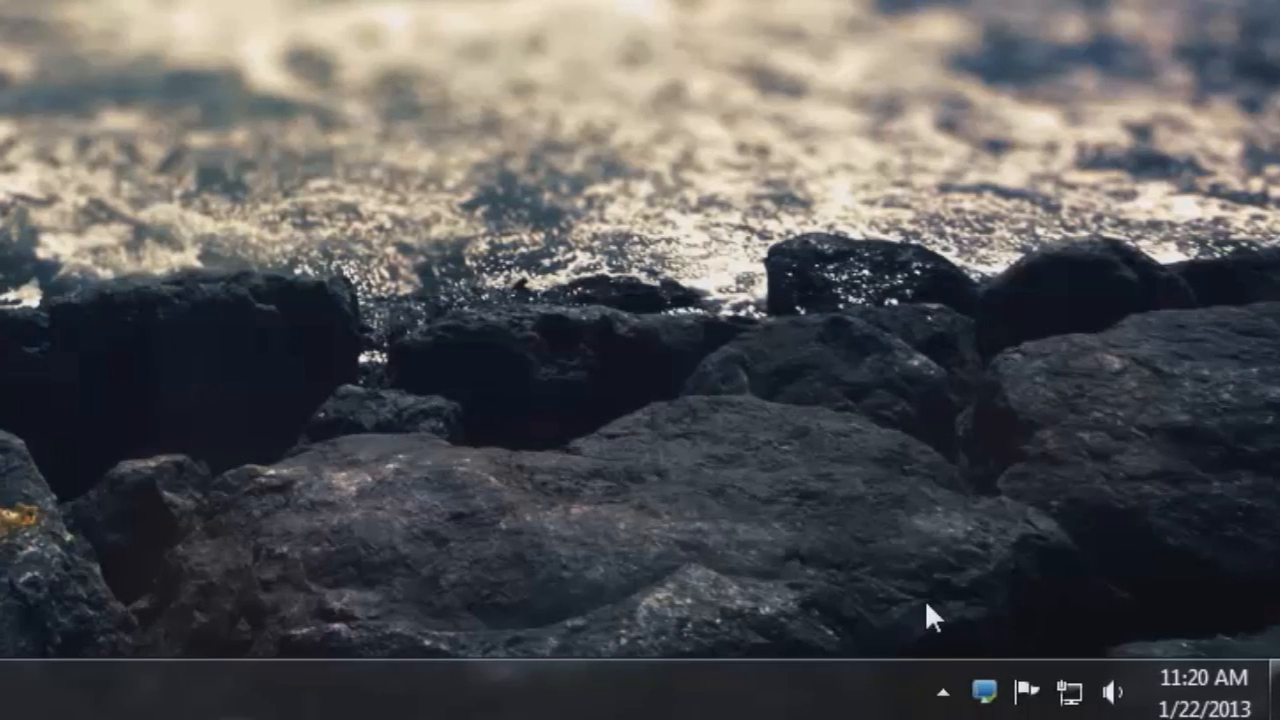
pyautogui.rightClick(984, 690)
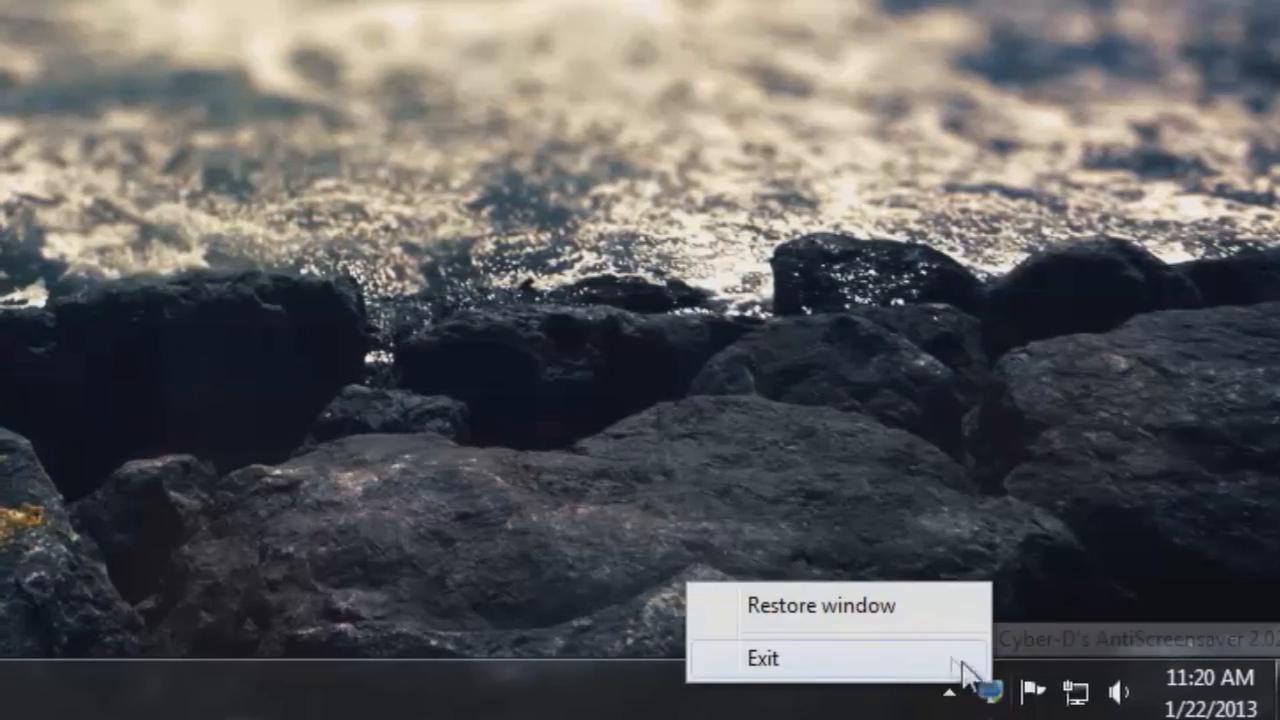